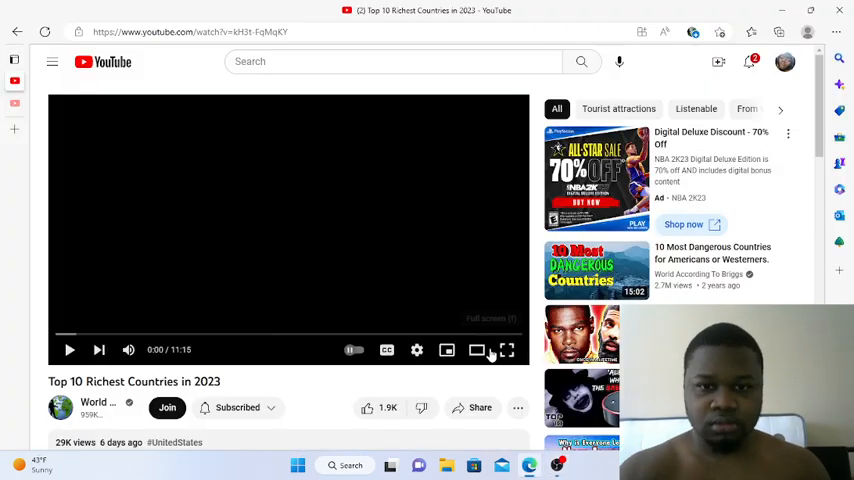
{"action": "mouse_move", "coordinate": [498, 376]}
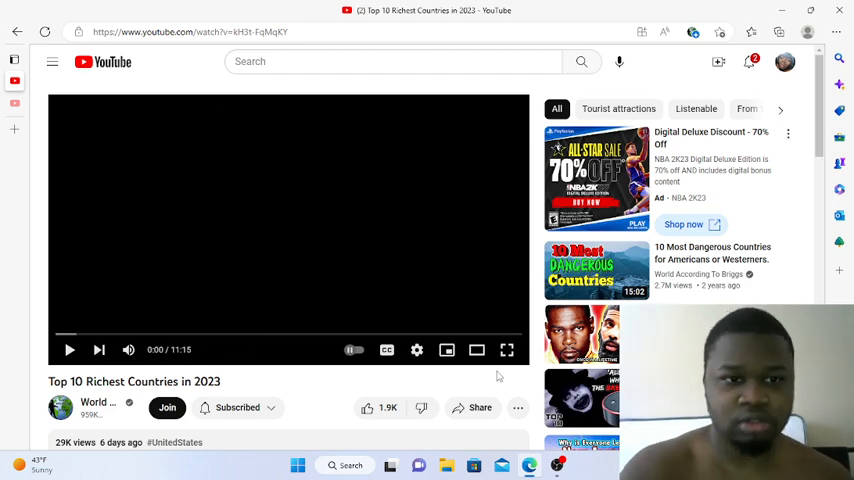
- Start playing the 'Top 10 Richest Countries in 2023' video from its cash-counting intro
{"action": "left_click", "coordinate": [68, 348]}
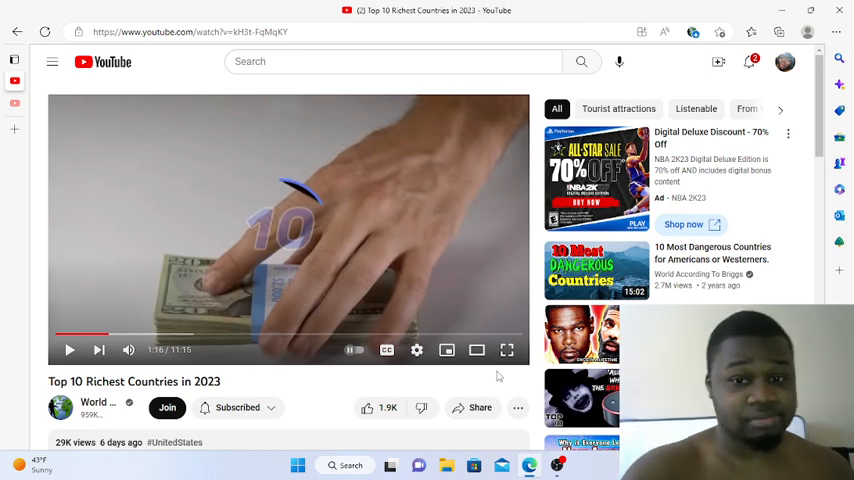
- Resume playback as the video moves on to the map of Italy and the Mediterranean
{"action": "left_click", "coordinate": [68, 348]}
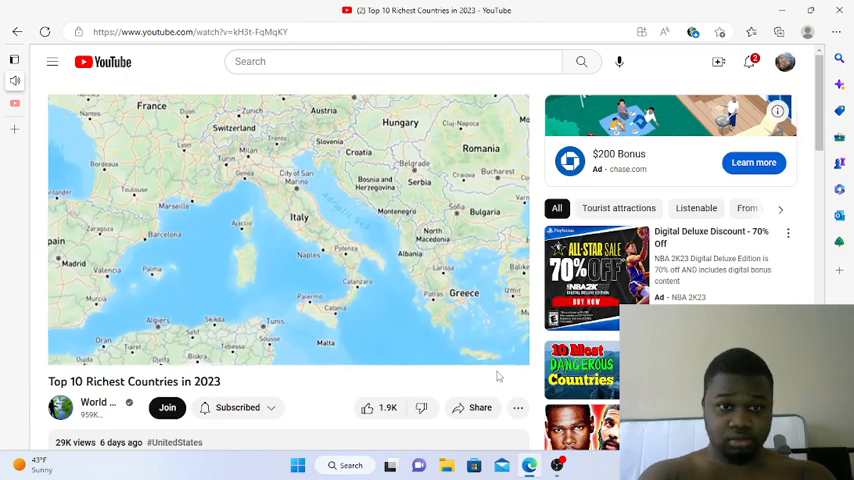
{"action": "left_click", "coordinate": [288, 228]}
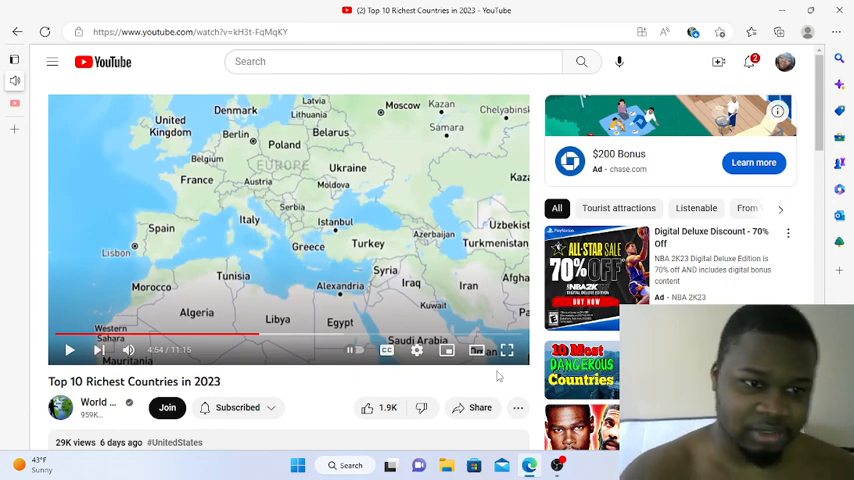
{"action": "left_click", "coordinate": [68, 348]}
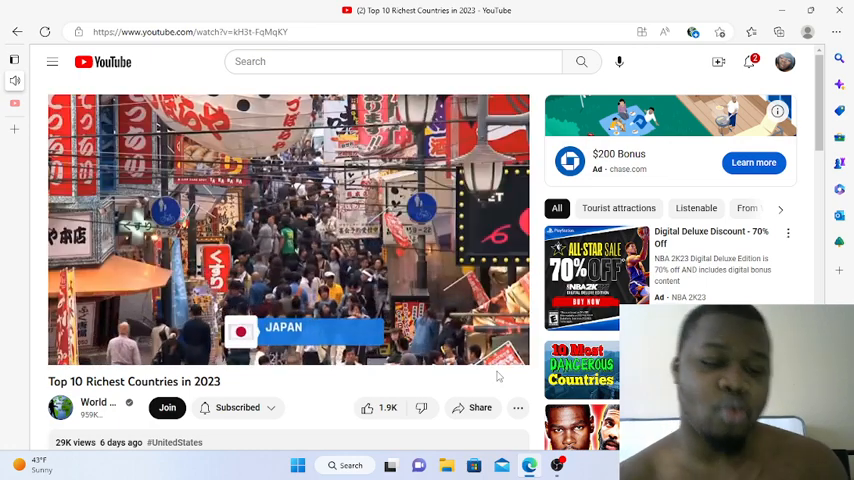
{"action": "mouse_move", "coordinate": [290, 300]}
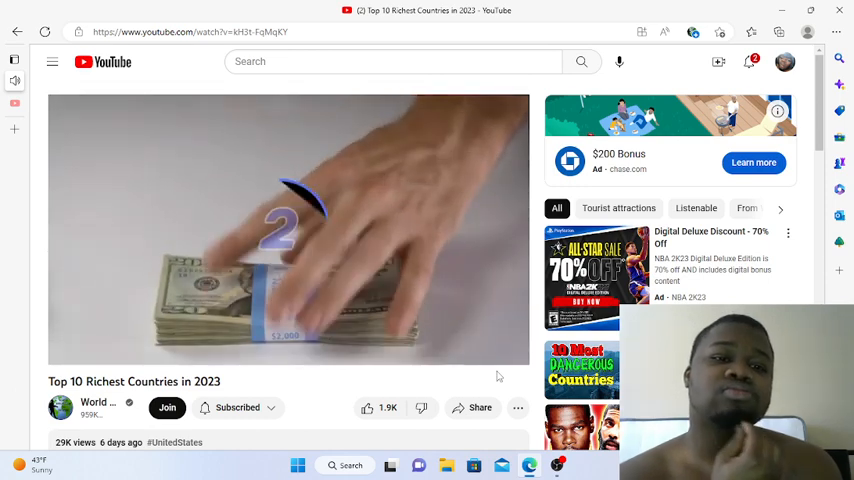
- Let the video run through to its 11:18 end with the next-video suggestion shown
{"action": "left_click", "coordinate": [288, 228]}
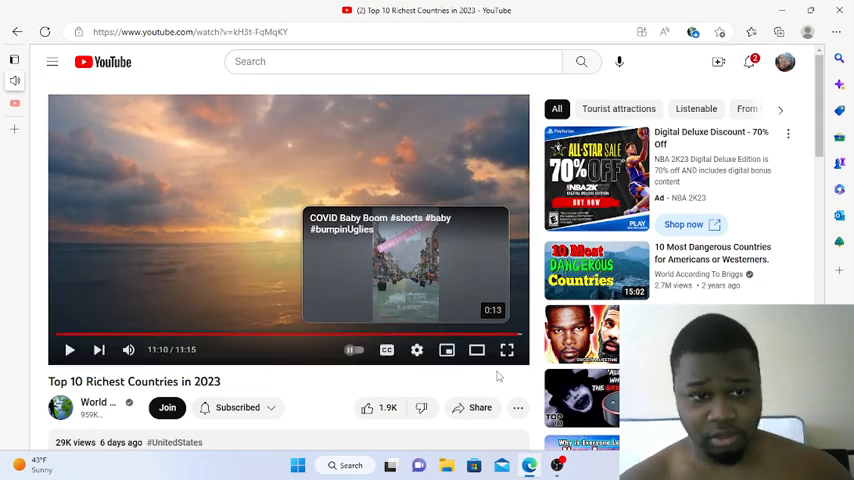
{"action": "scroll", "scroll_direction": "down", "scroll_amount": 3}
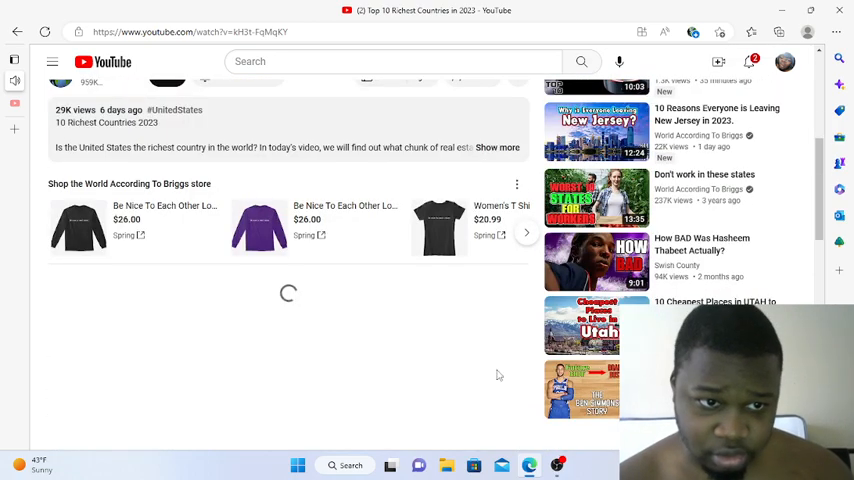
{"action": "scroll", "scroll_direction": "down", "scroll_amount": 3}
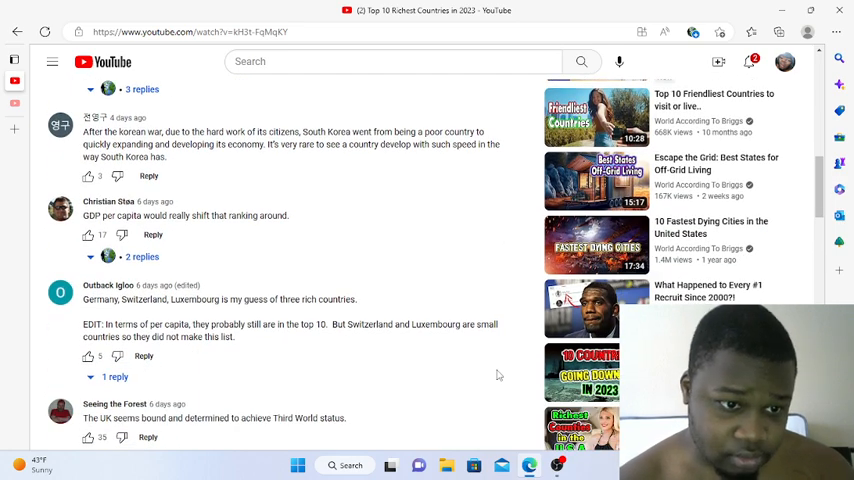
{"action": "scroll", "scroll_direction": "down", "scroll_amount": 3}
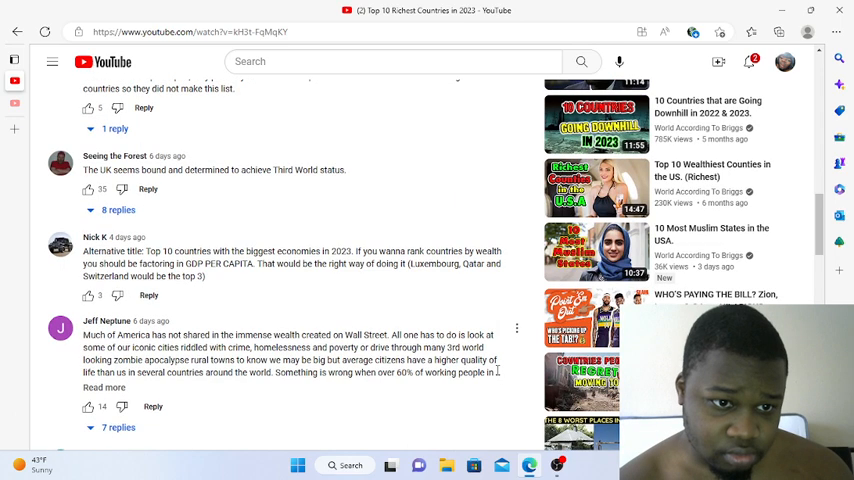
{"action": "scroll", "scroll_direction": "down", "scroll_amount": 3}
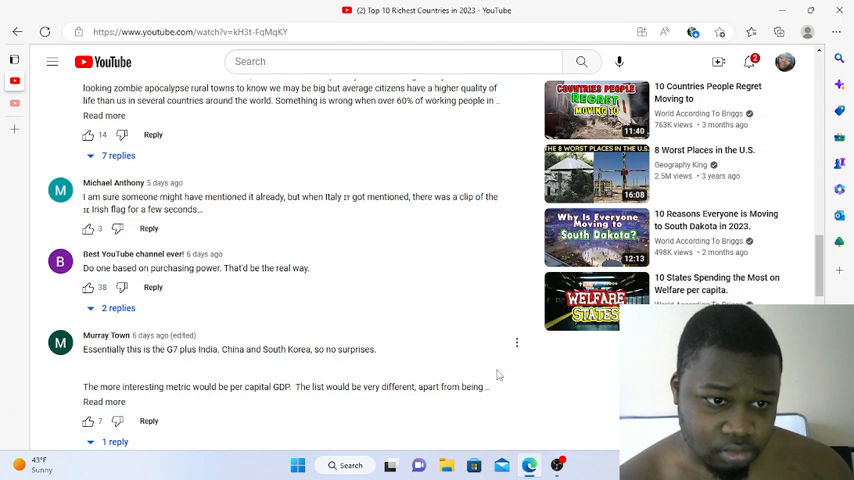
{"action": "scroll", "scroll_direction": "down", "scroll_amount": 3}
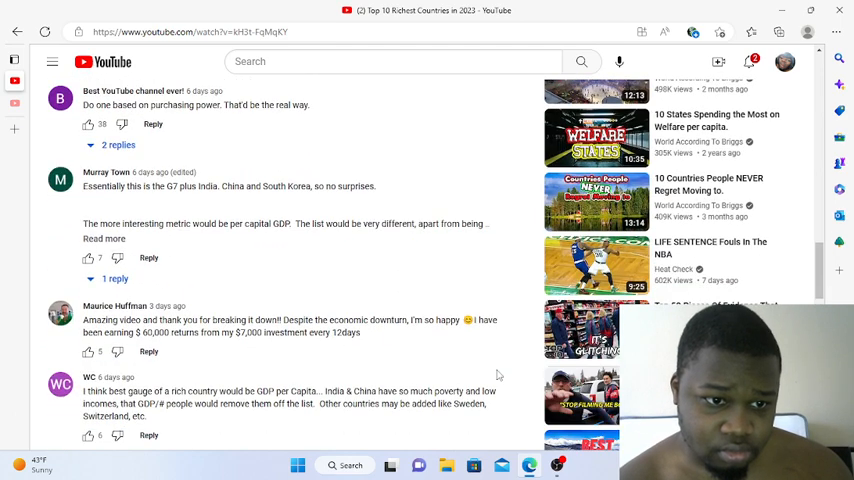